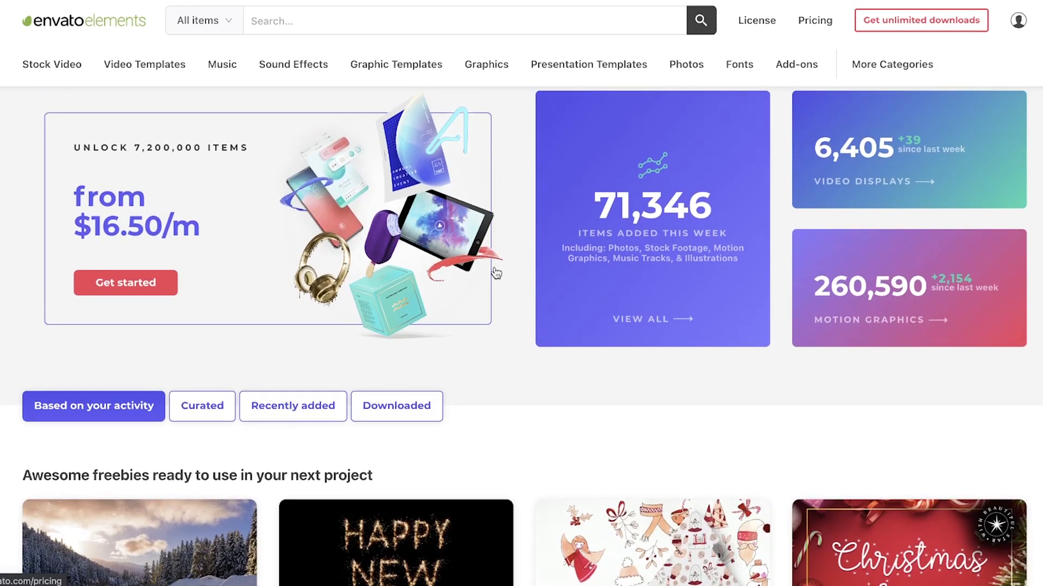
pyautogui.moveTo(341, 121)
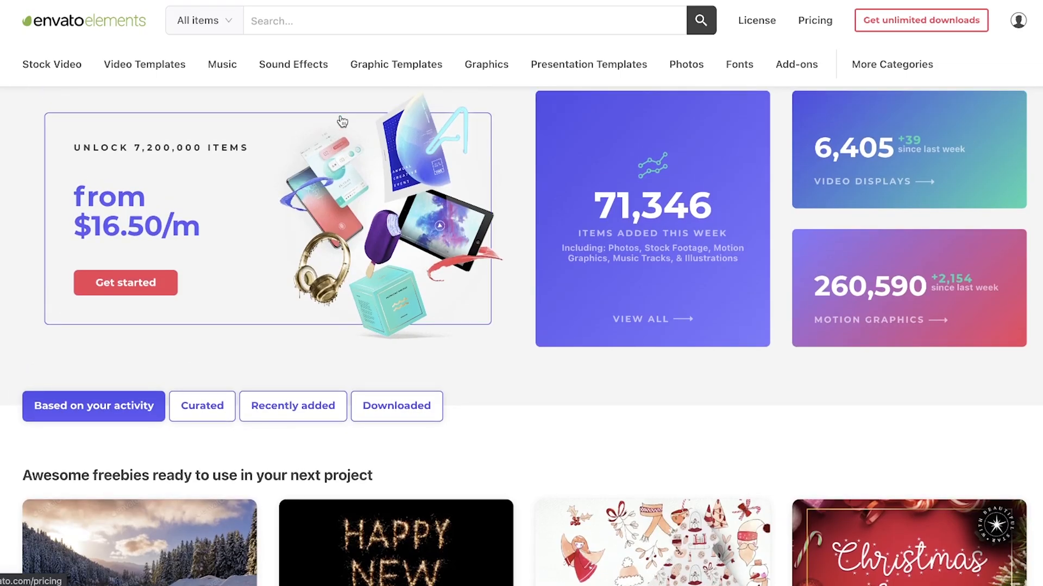
# - Type 'ove' into the home page search bar to search for overlay assets
pyautogui.write('overlay')
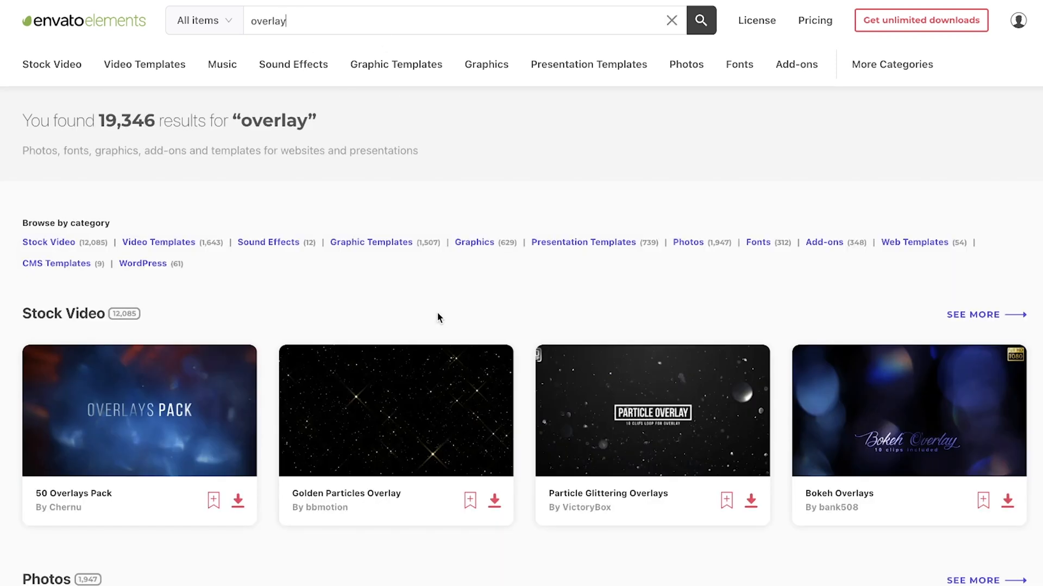
# - Scroll through the overlay Stock Video and Photos results, then go to the Music category
pyautogui.scroll(-3)
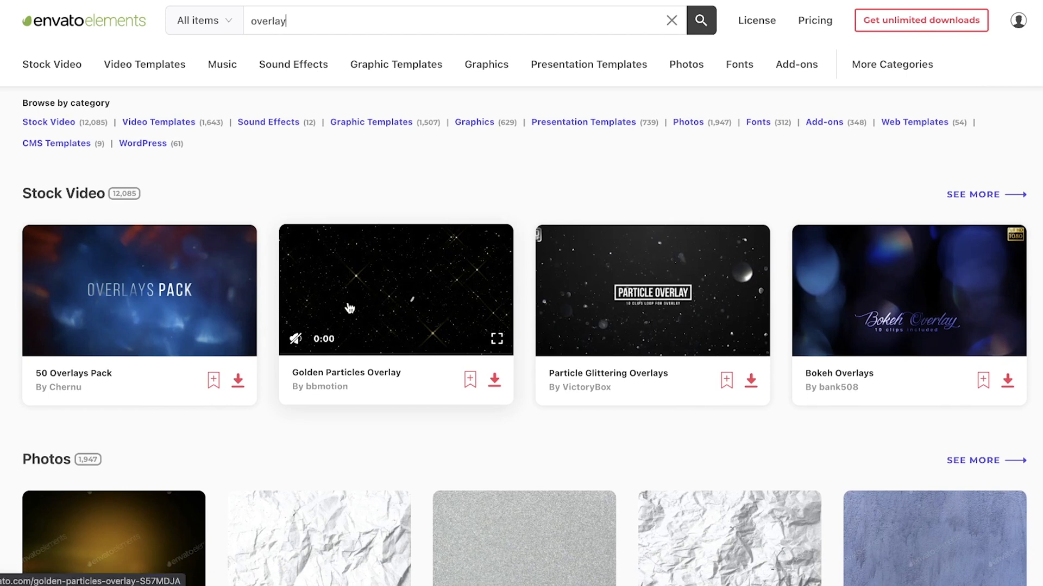
pyautogui.scroll(-3)
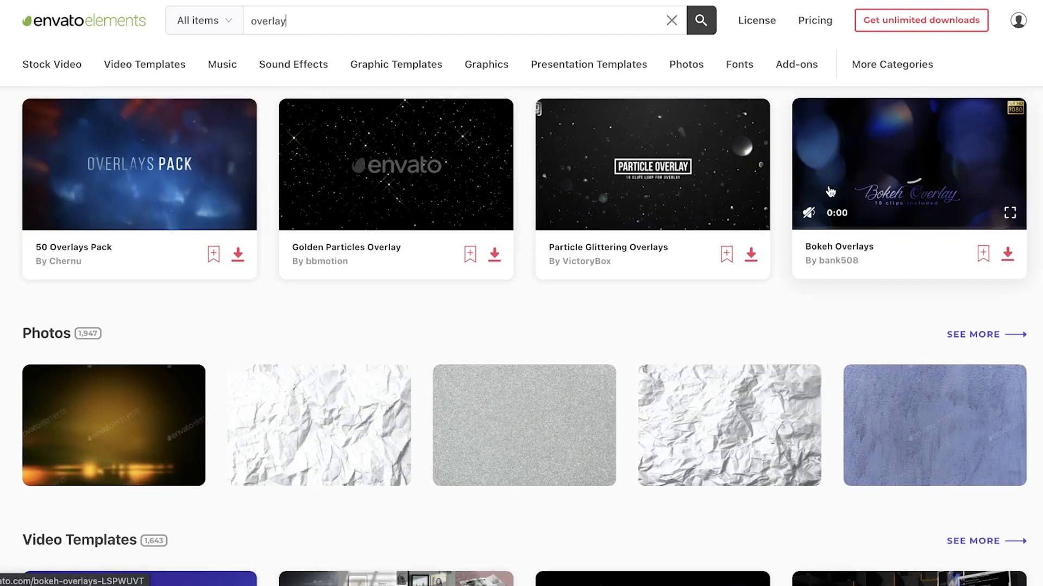
pyautogui.scroll(-3)
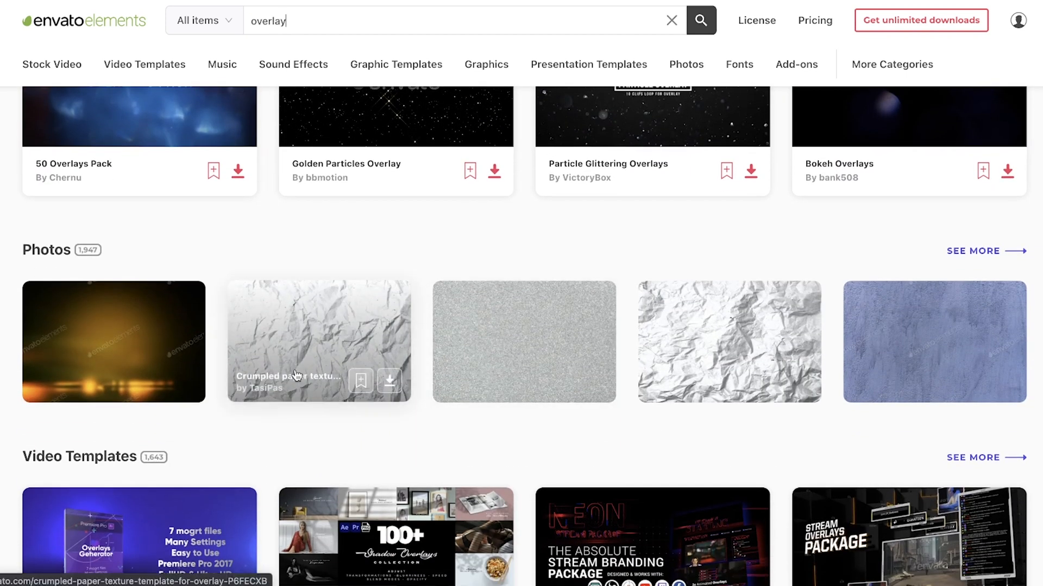
pyautogui.click(144, 64)
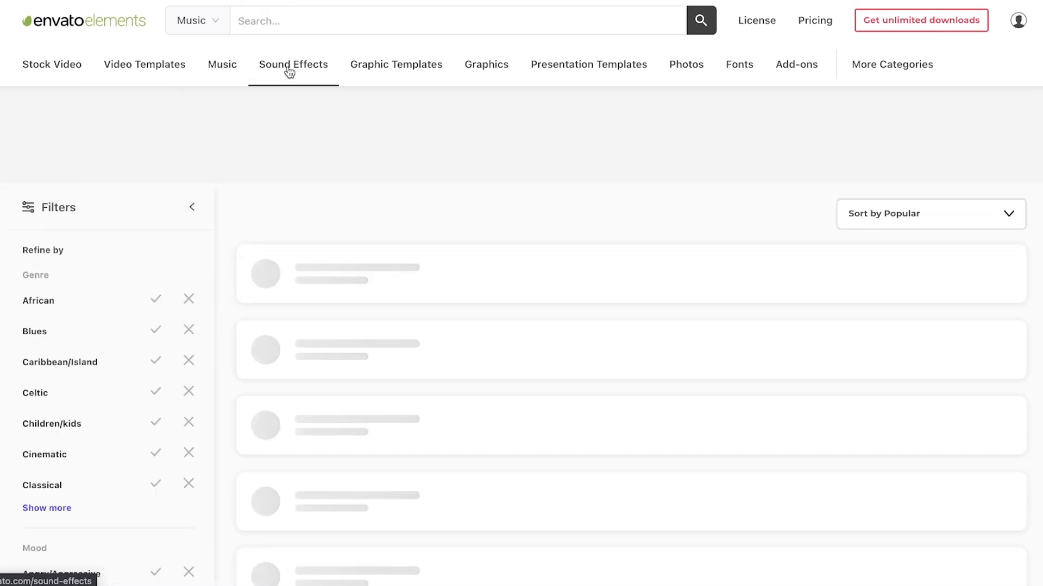
# - Go through Graphic Templates to the Graphics category page with 71,732 graphics
pyautogui.click(396, 65)
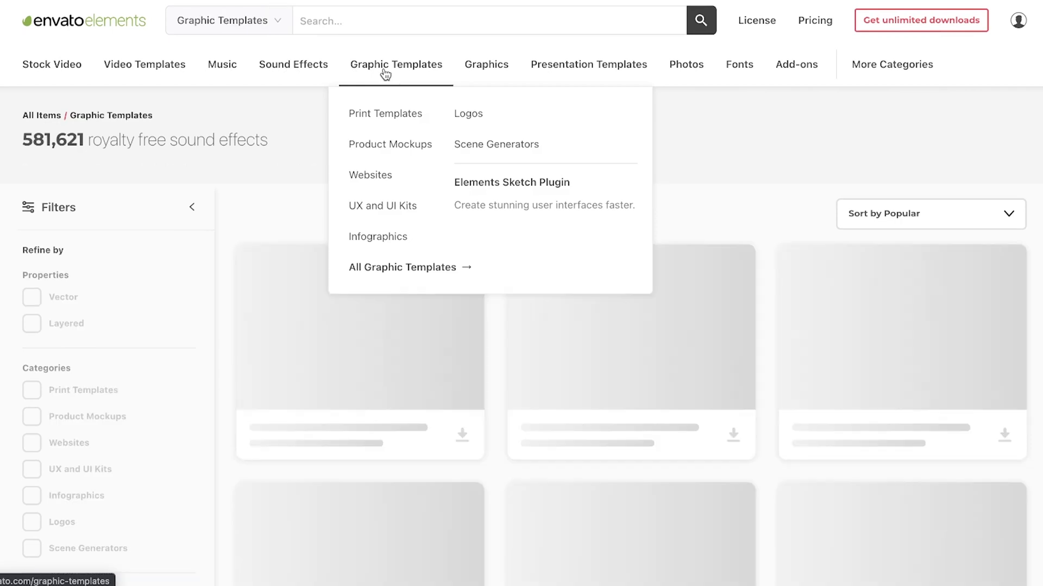
pyautogui.click(486, 65)
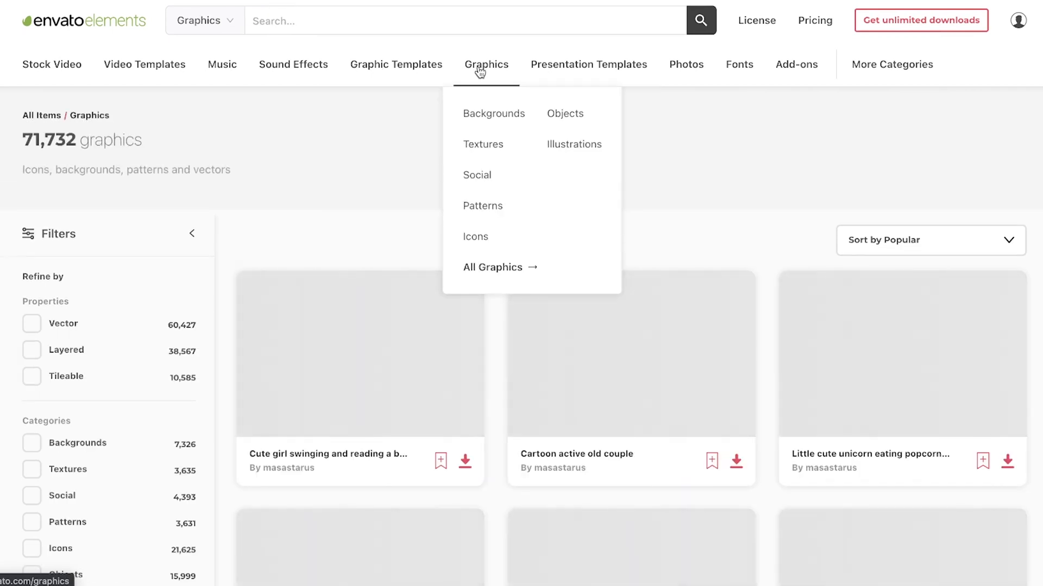